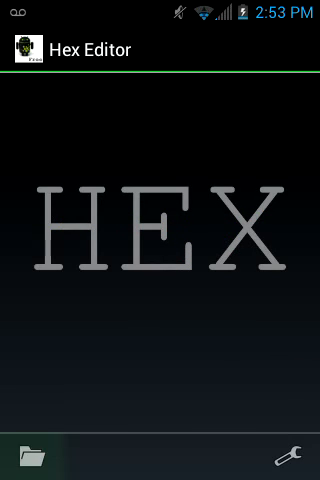
- Bring up the file picker at /data/data and browse its app package folders
left_click(30, 460)
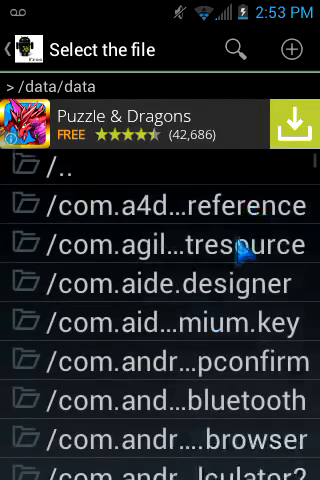
scroll("down", 3)
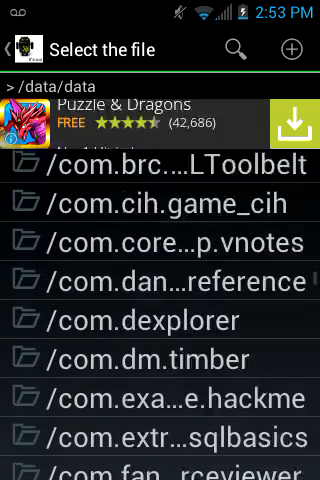
scroll("down", 3)
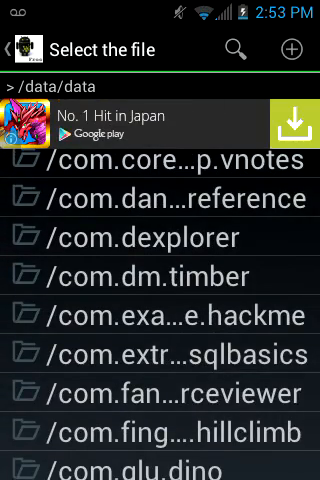
- Enter the com.fingersoft.hillclimb data folder toward its preferences XML
left_click(160, 412)
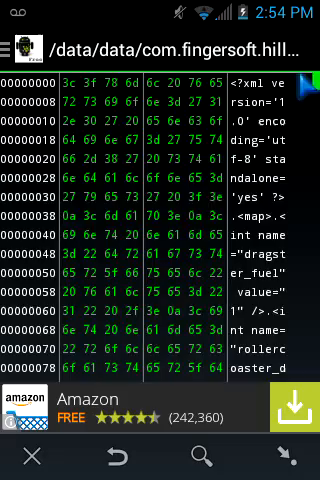
scroll("down", 3)
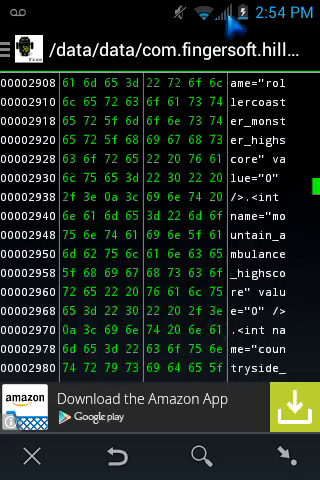
scroll("down", 3)
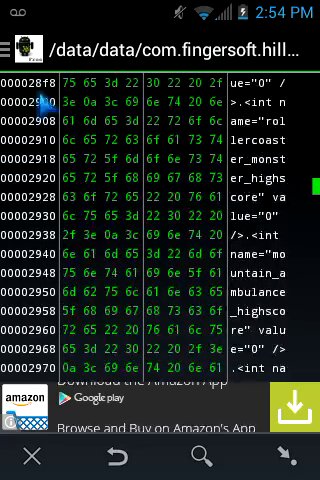
scroll("down", 3)
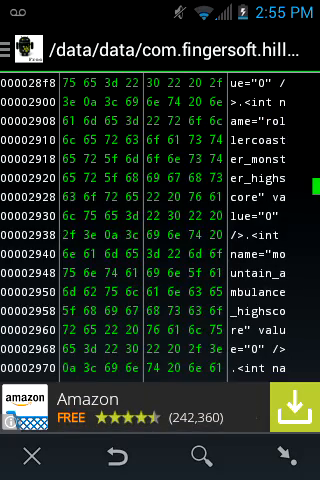
scroll("down", 3)
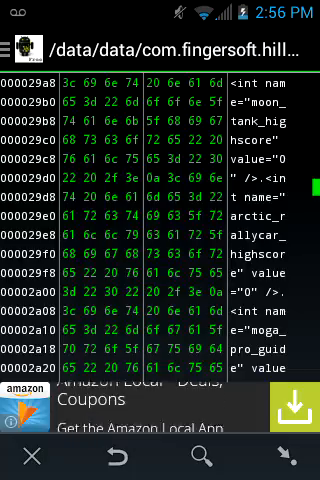
- Reach the coins entry in the Hill Climb XML and begin editing its bytes
scroll("down", 3)
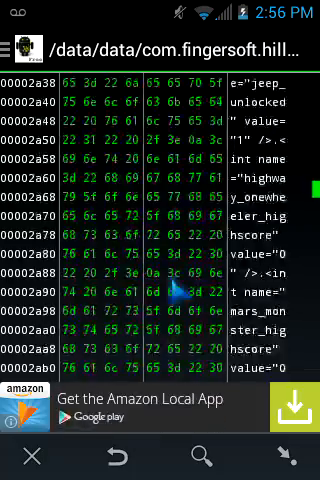
scroll("down", 3)
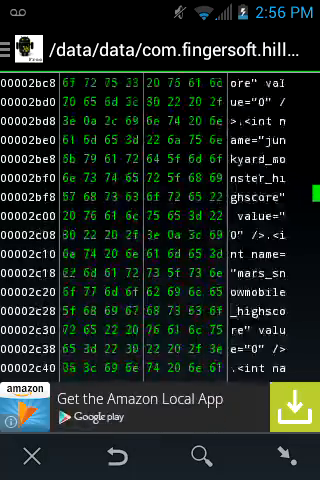
scroll("down", 3)
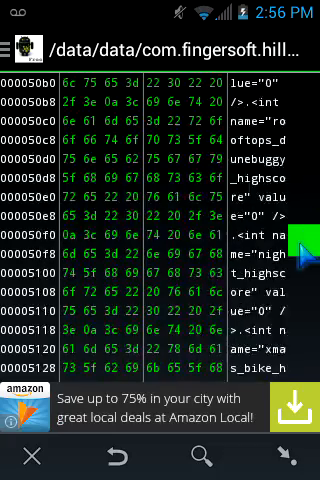
scroll("down", 3)
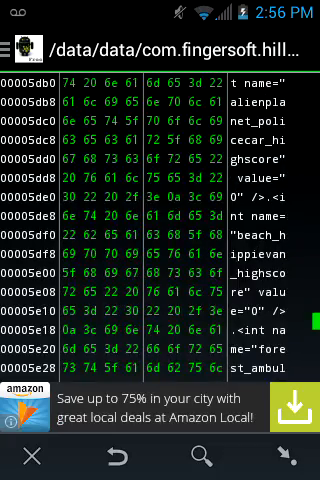
scroll("down", 3)
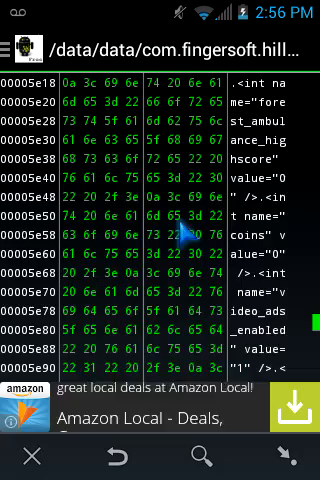
scroll("down", 3)
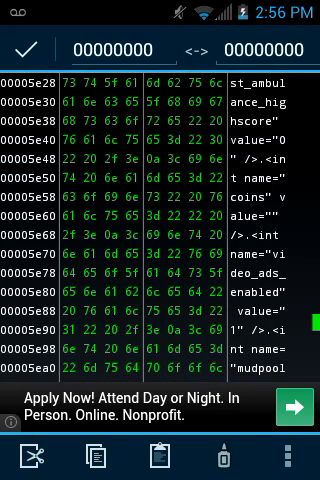
left_click(228, 468)
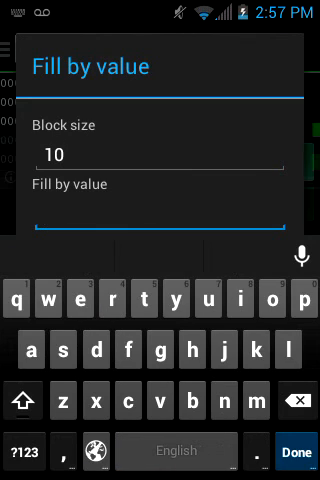
- Enter the fill value for the 10-byte block in the Fill by value dialog
type("3")
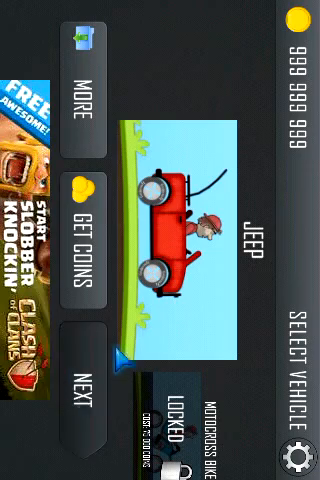
- Check the Select Vehicle screen shows a 999 999 999 coin balance
left_click(76, 396)
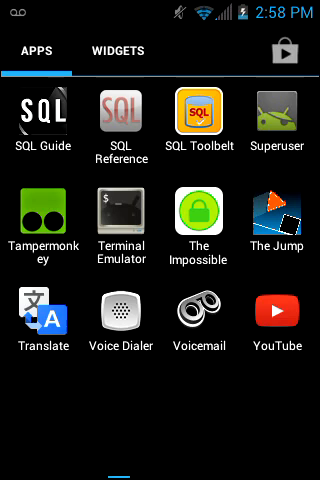
- Launch Root Explorer from the app drawer and go to /data/app
scroll("left", 3)
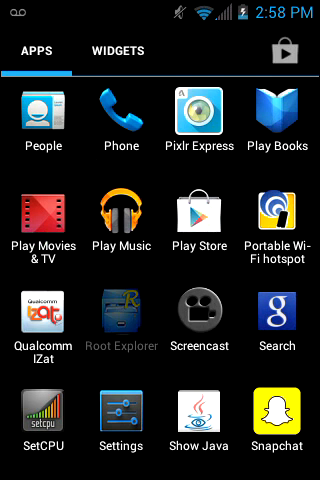
left_click(120, 320)
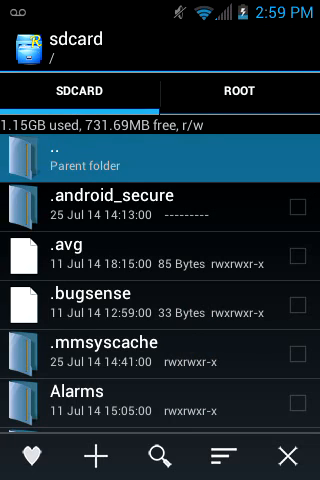
left_click(240, 92)
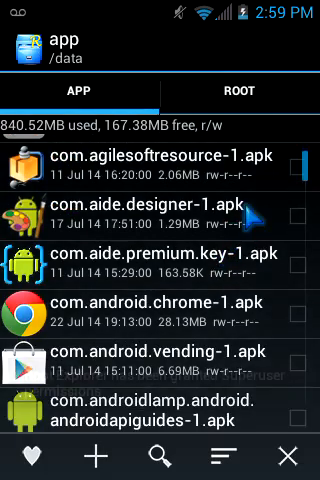
- Browse /data/app toward com.fingersoft.hillclimb-1.apk and its res/drawable folder
scroll("down", 3)
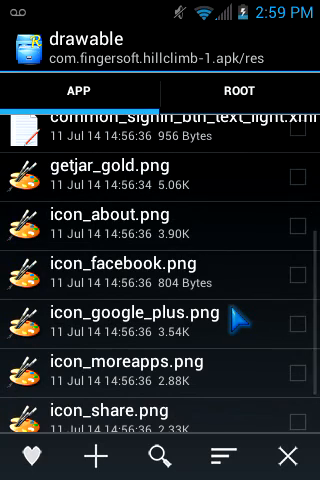
scroll("down", 3)
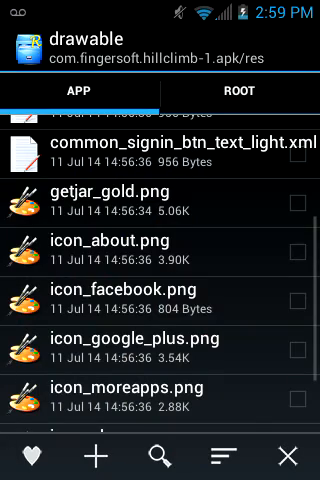
- Scroll through the app data folders listed under /sdcard/Android/data
scroll("up", 3)
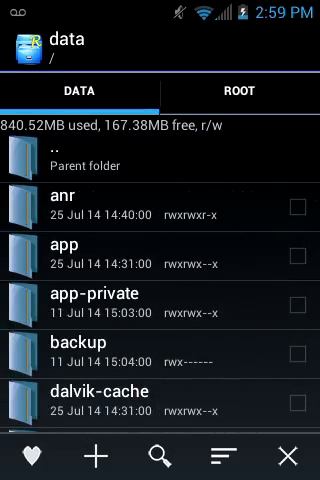
scroll("down", 3)
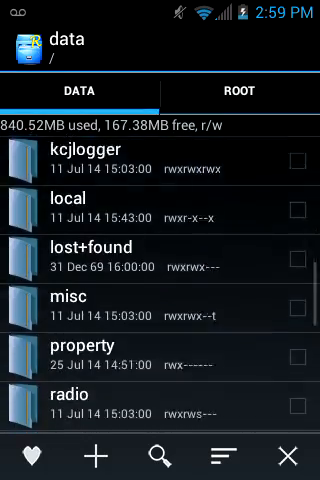
scroll("down", 3)
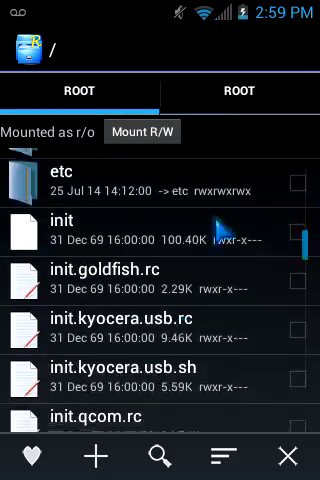
scroll("down", 3)
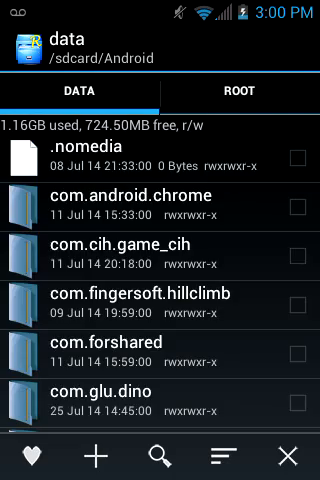
scroll("down", 3)
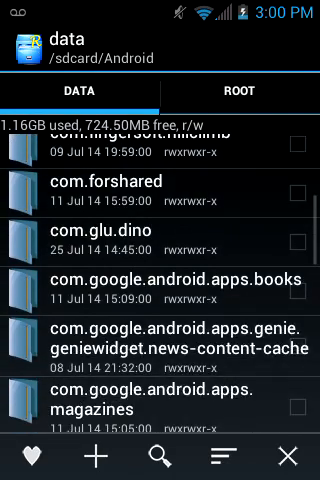
scroll("down", 3)
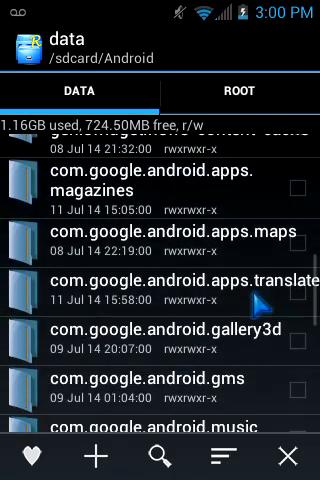